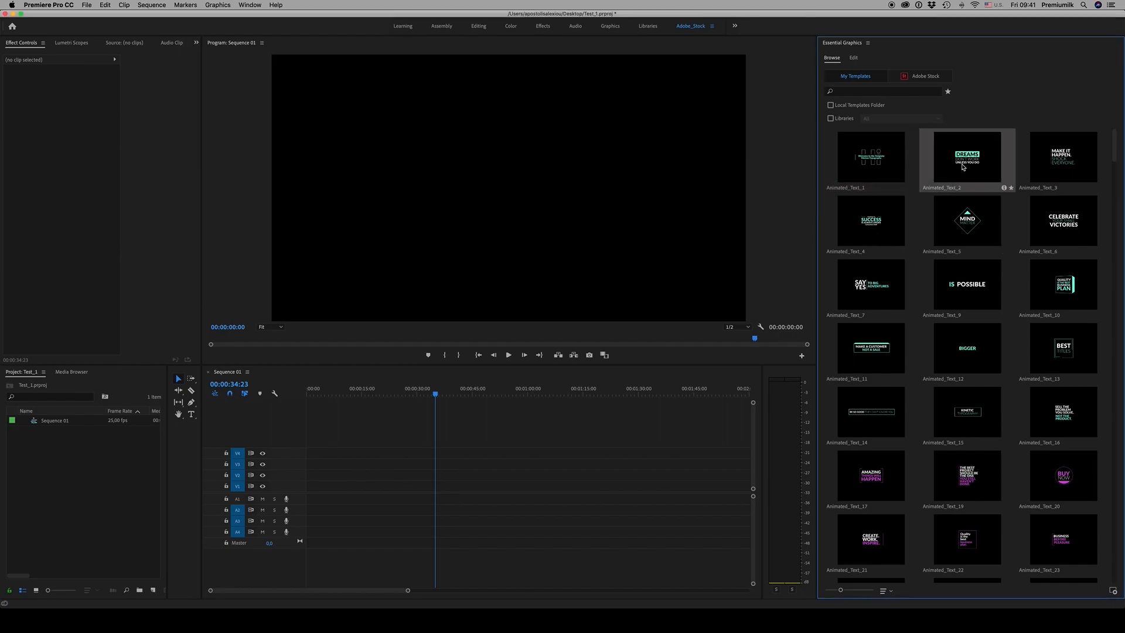
Place the Animated_Text_2 template on track V3 and move the playhead onto it
left_click_drag(966, 157, 453, 463)
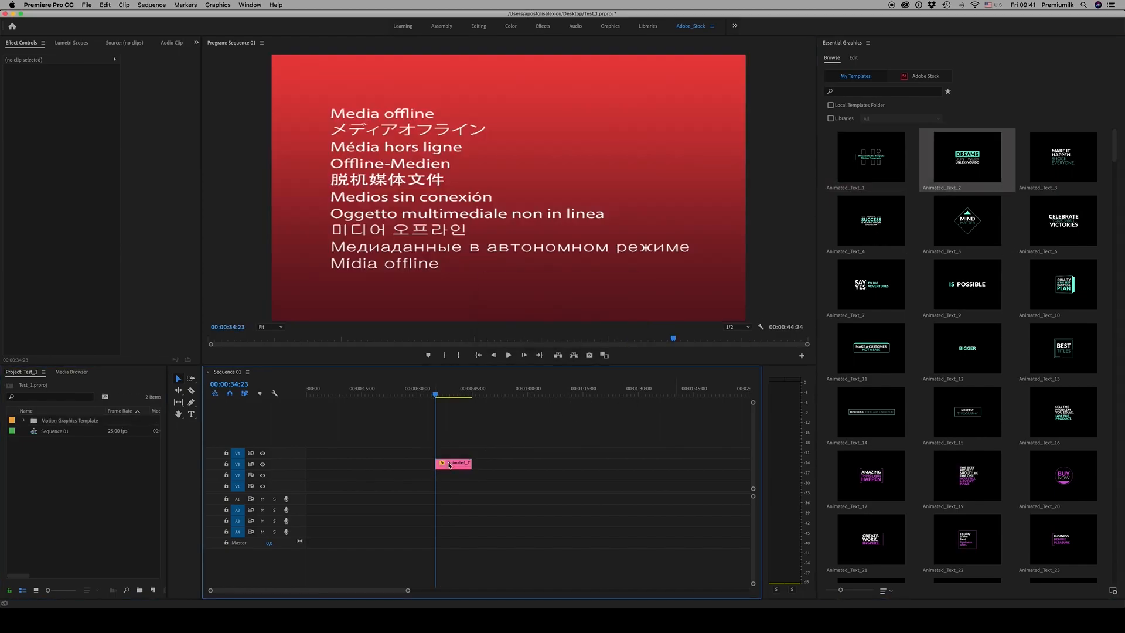
left_click_drag(435, 393, 451, 393)
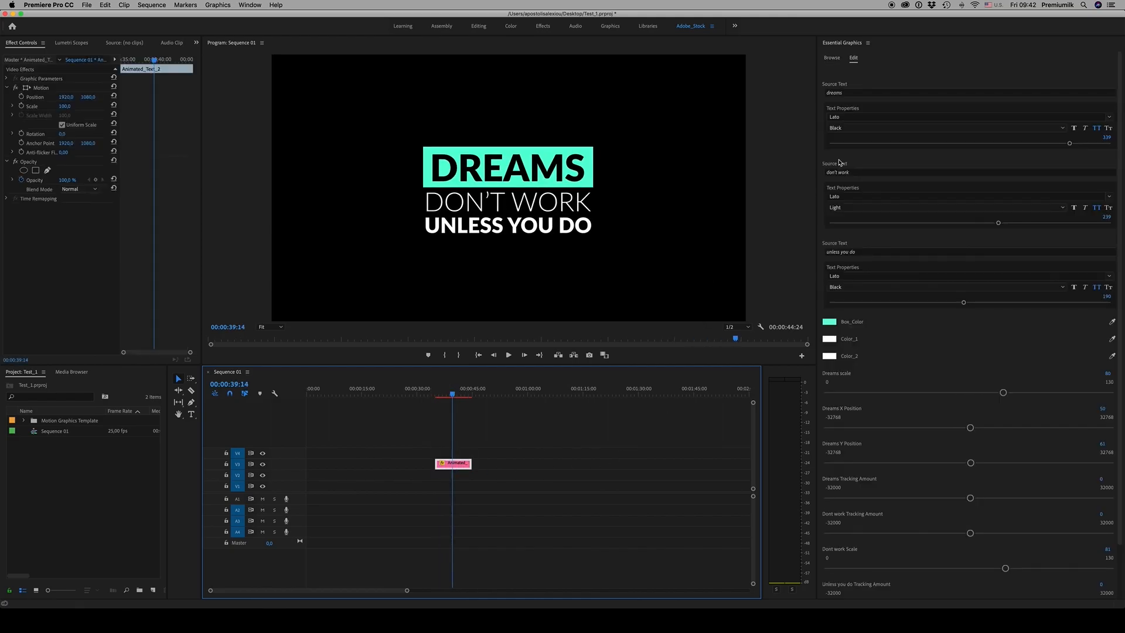
Search for and choose the Bebas Neue font for the DREAMS word
left_click(968, 117)
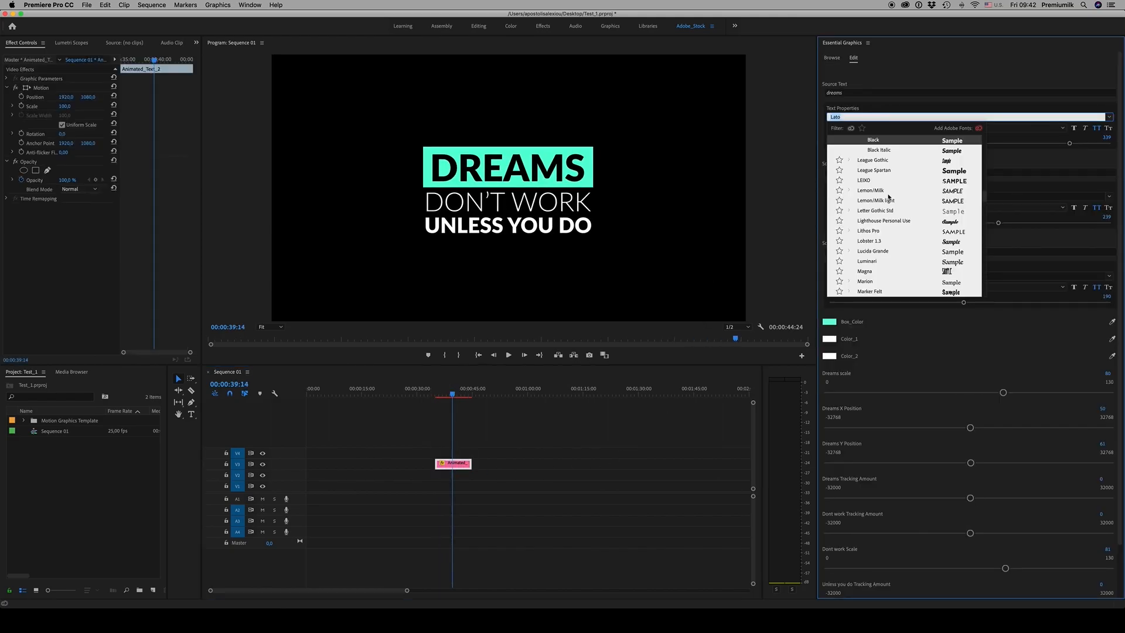
scroll("down", 3)
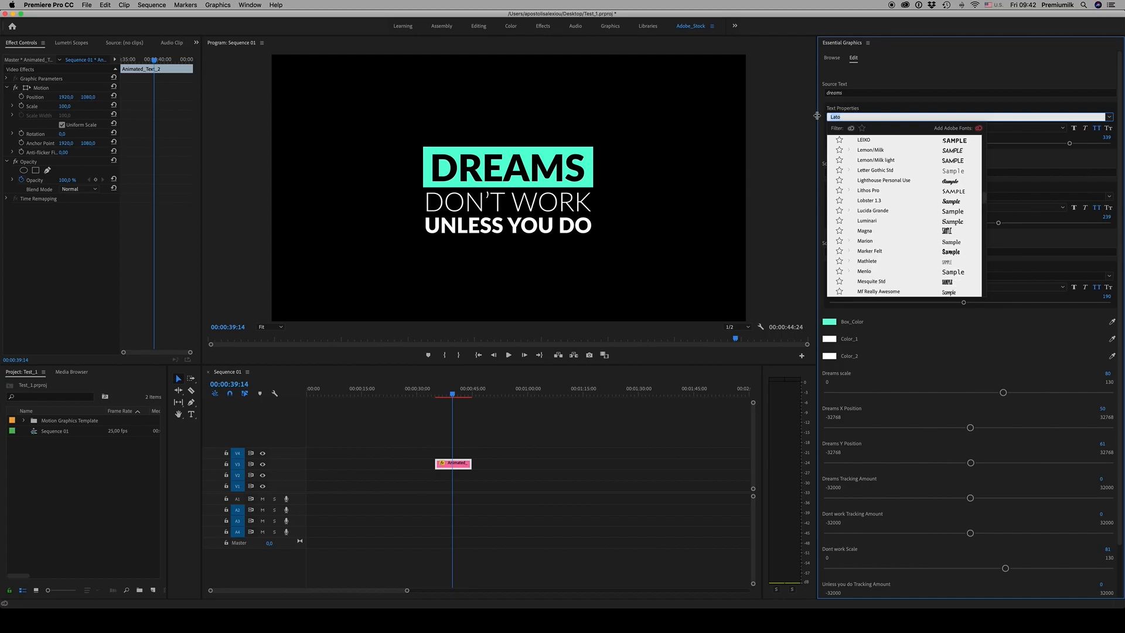
type("beba")
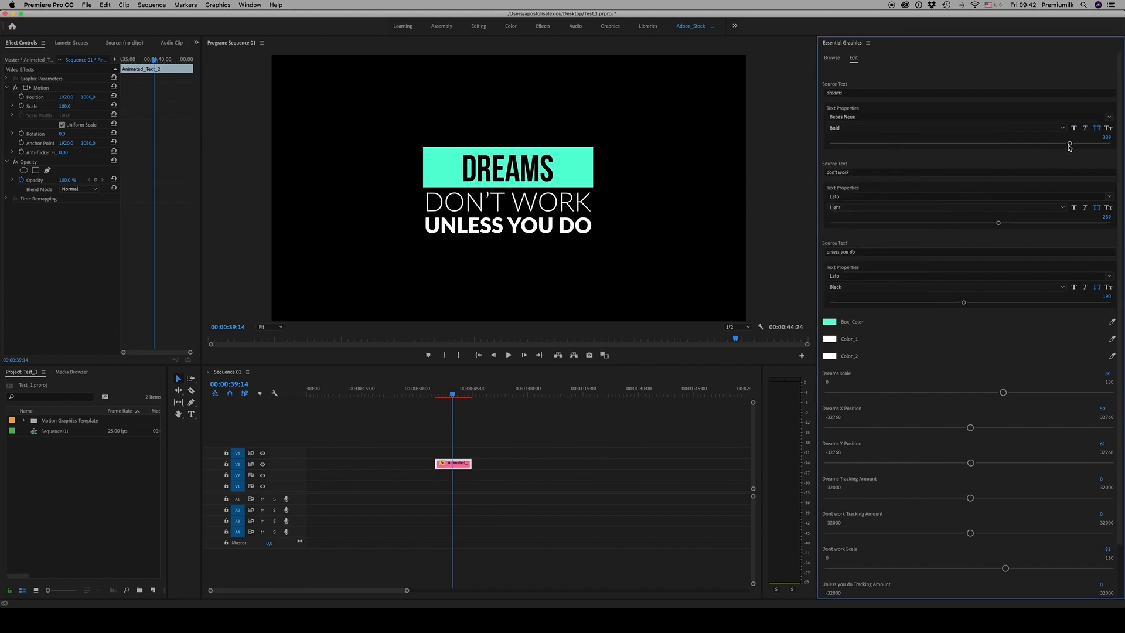
Enlarge DREAMS' text size and scale, keeping it centred in its box
left_click_drag(1068, 144, 1093, 144)
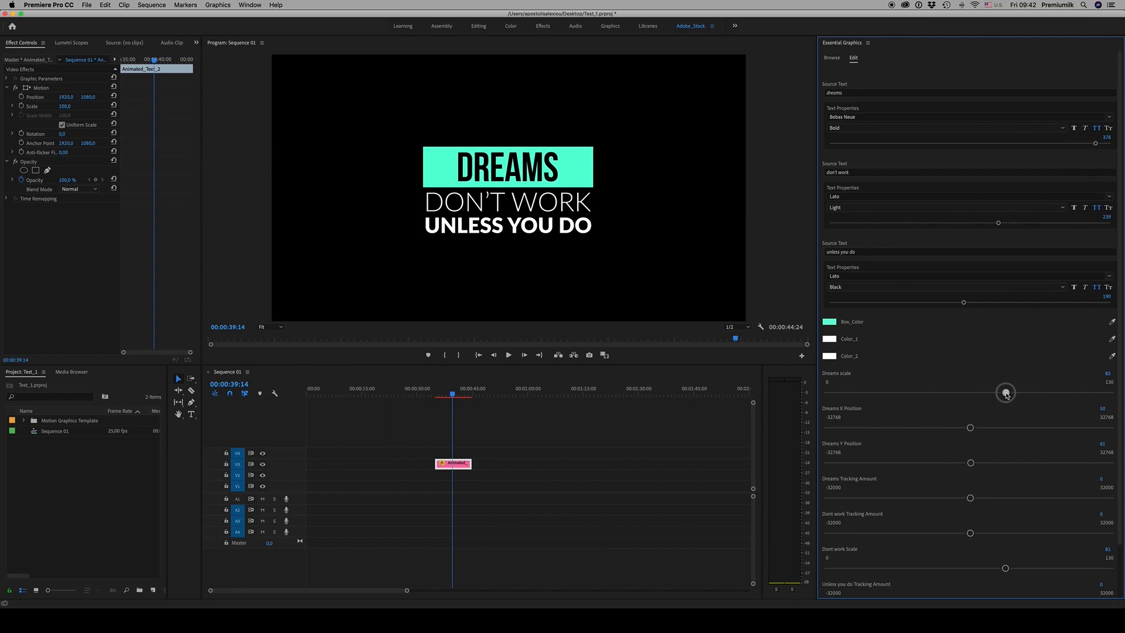
left_click_drag(1005, 392, 1013, 393)
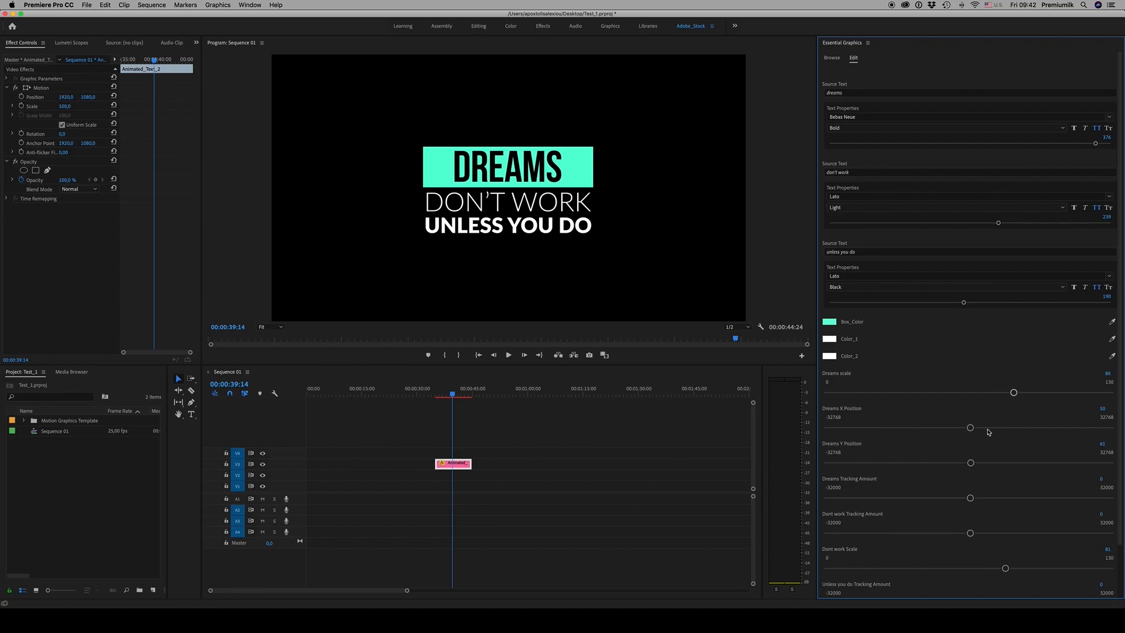
left_click_drag(970, 427, 963, 428)
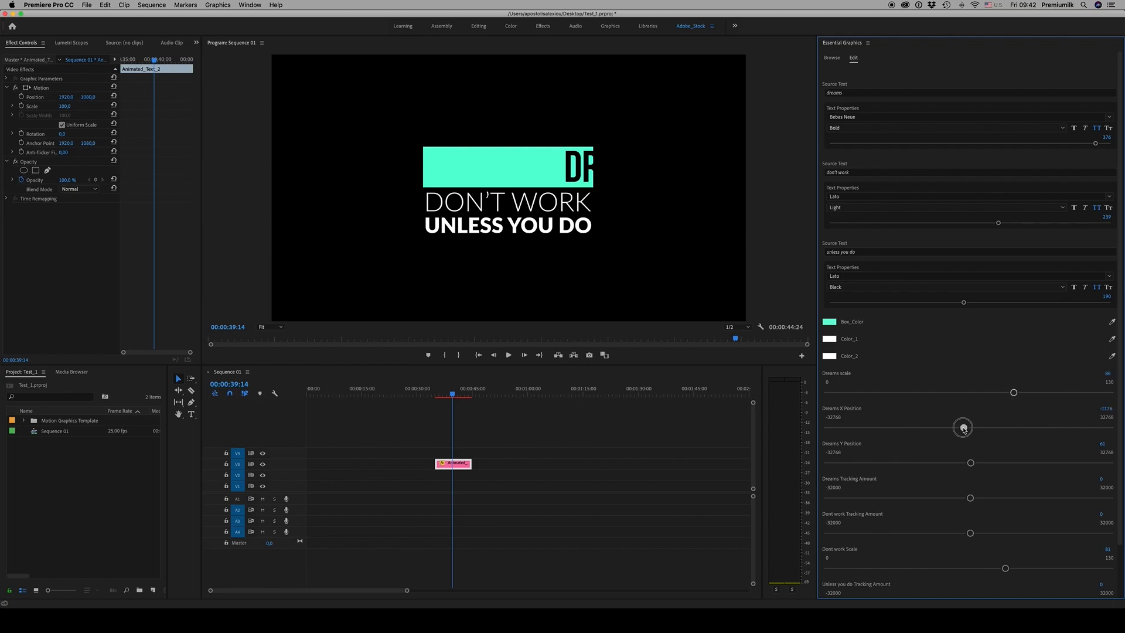
left_click_drag(963, 427, 970, 427)
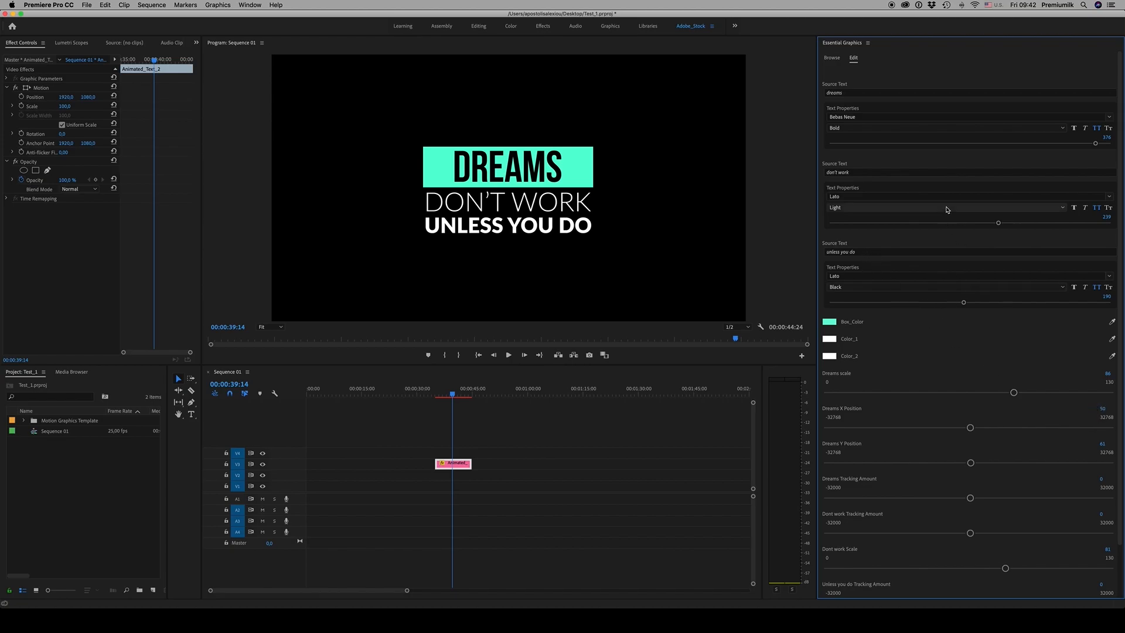
Switch DREAMS to Arial and adjust its font size to fill the teal box
left_click(966, 116)
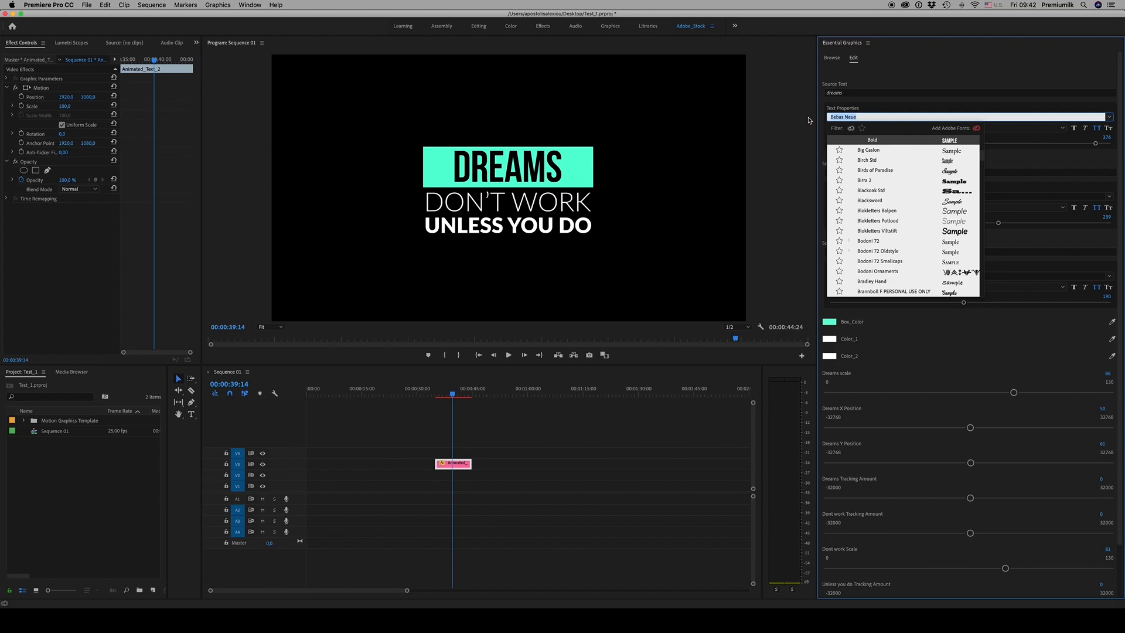
type("ari")
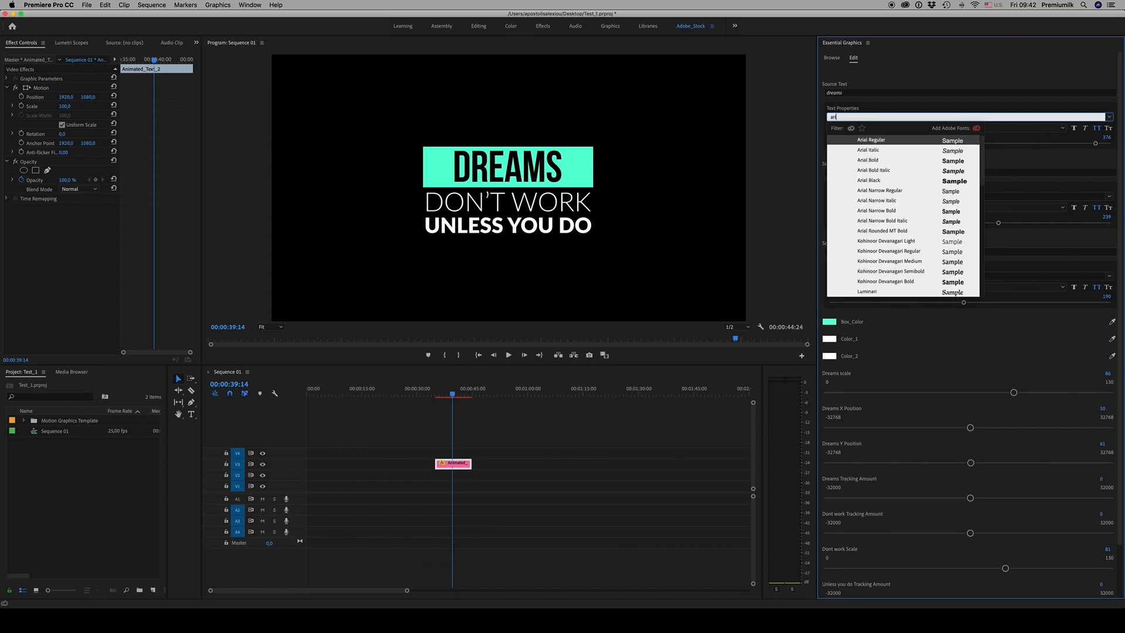
left_click(871, 139)
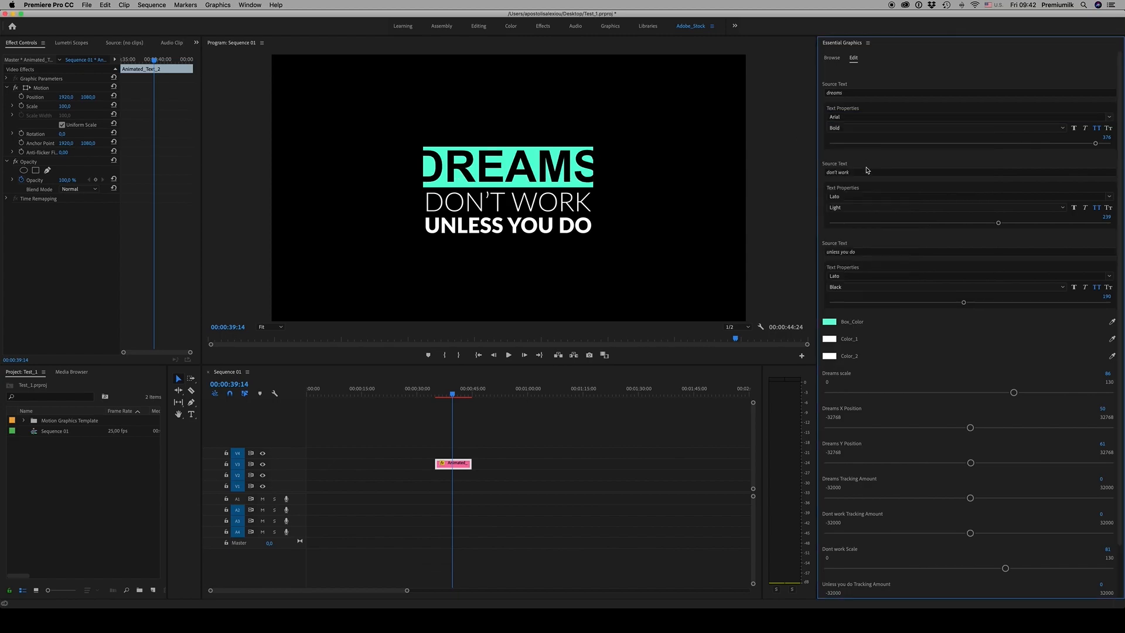
left_click_drag(1096, 143, 974, 143)
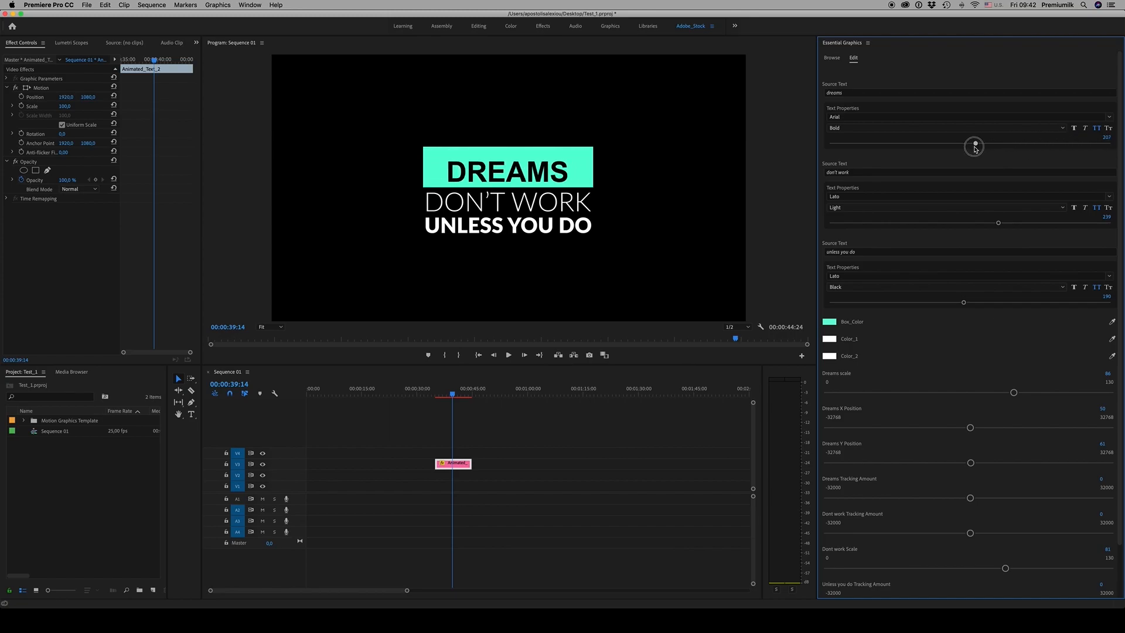
left_click_drag(975, 142, 1054, 142)
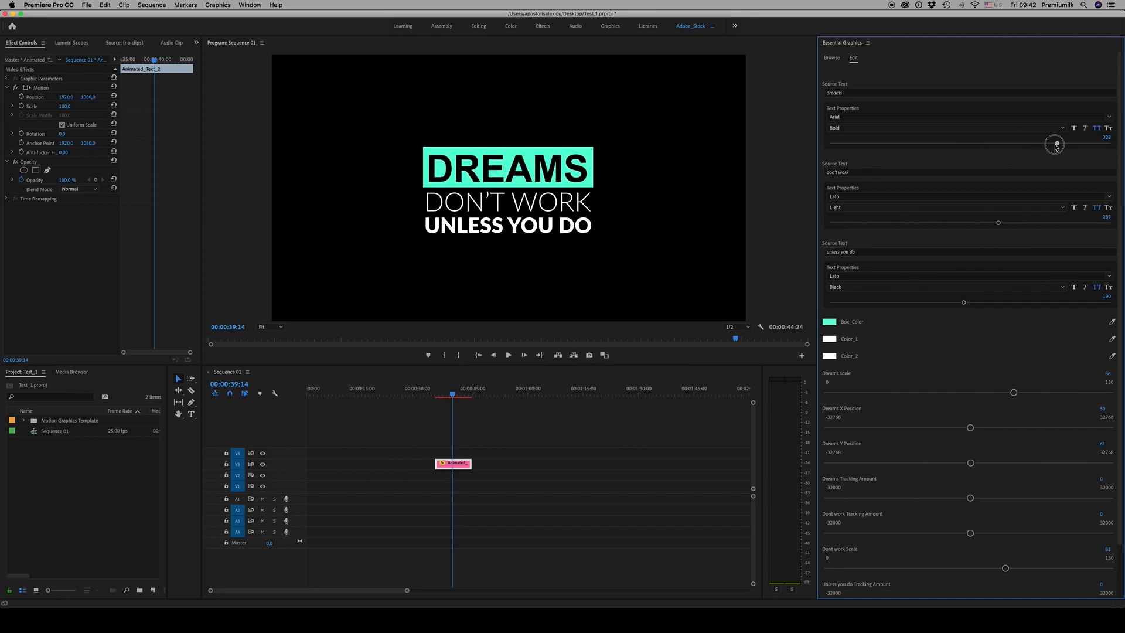
left_click_drag(1055, 143, 1059, 143)
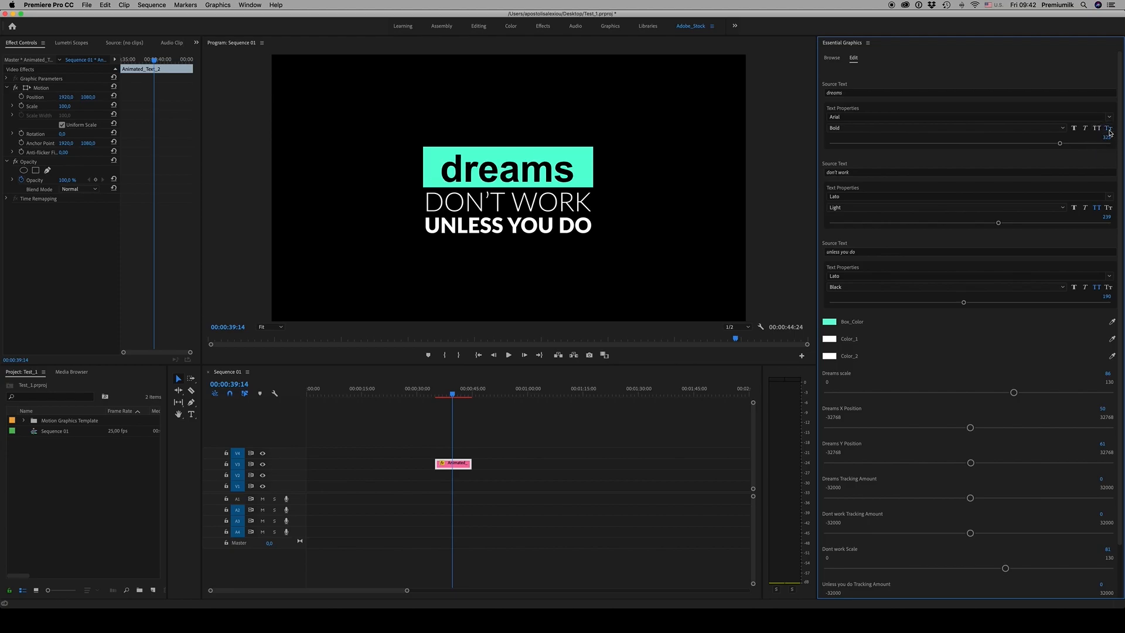
Try the Italic style for DREAMS, then settle on Arial Regular
left_click(1086, 127)
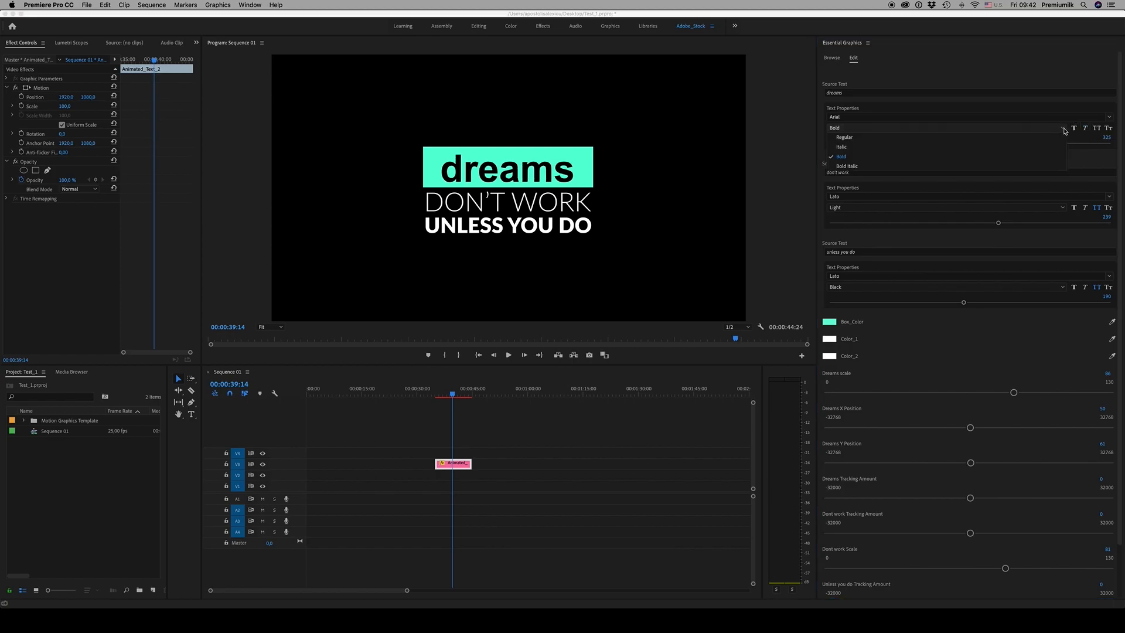
left_click(835, 146)
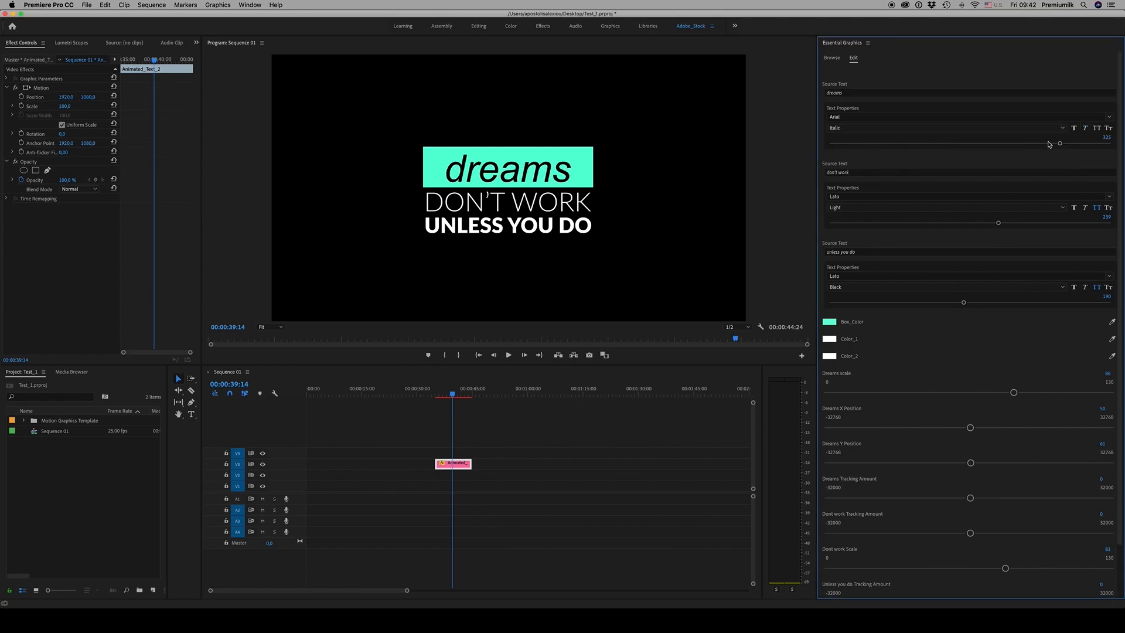
left_click(953, 127)
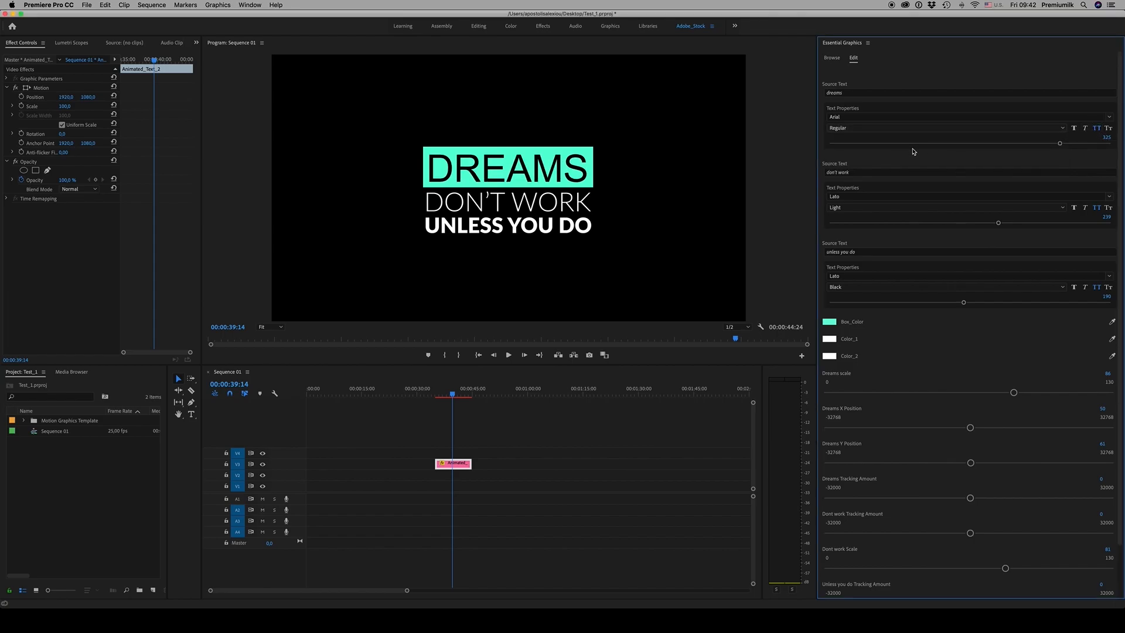
mouse_move(864, 191)
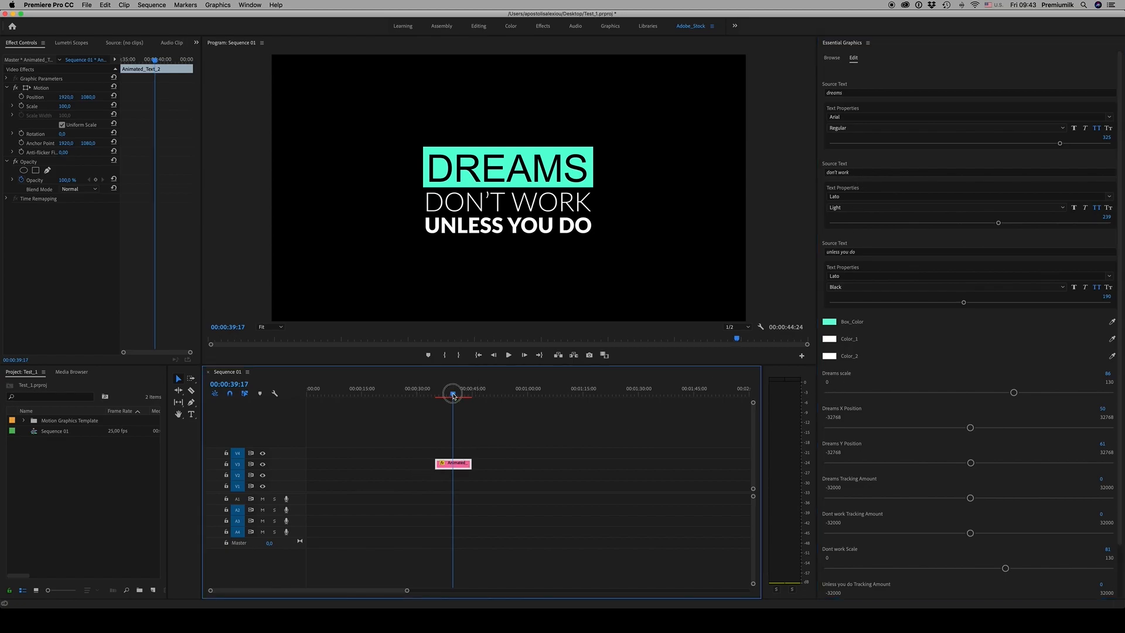
Return Essential Graphics to the Browse templates list and scroll the timeline
left_click(831, 58)
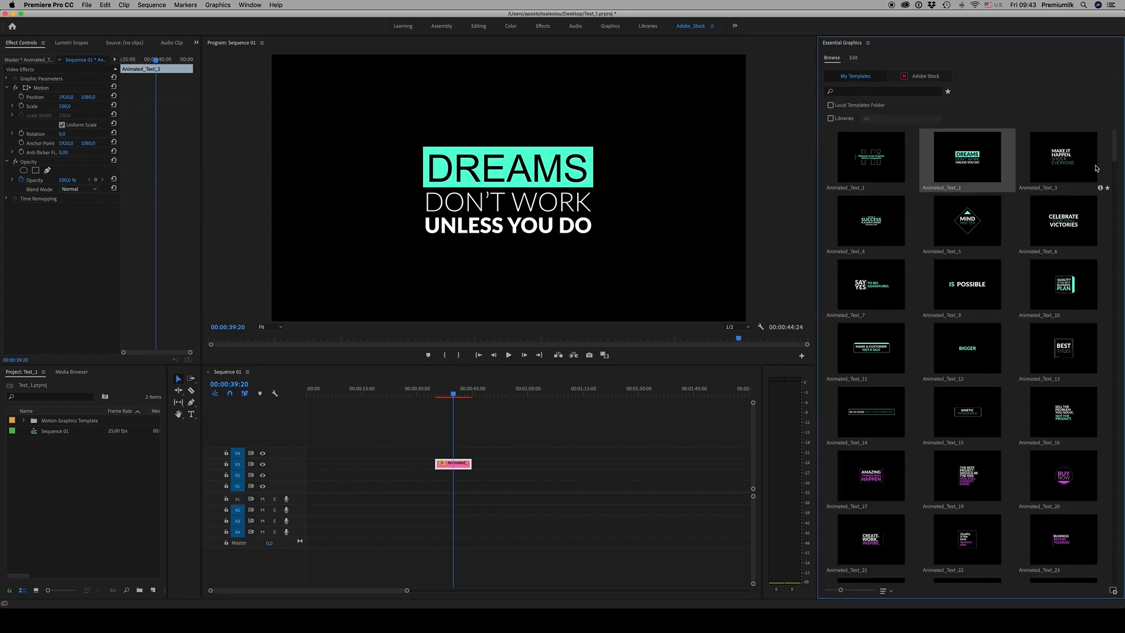
scroll("down", 3)
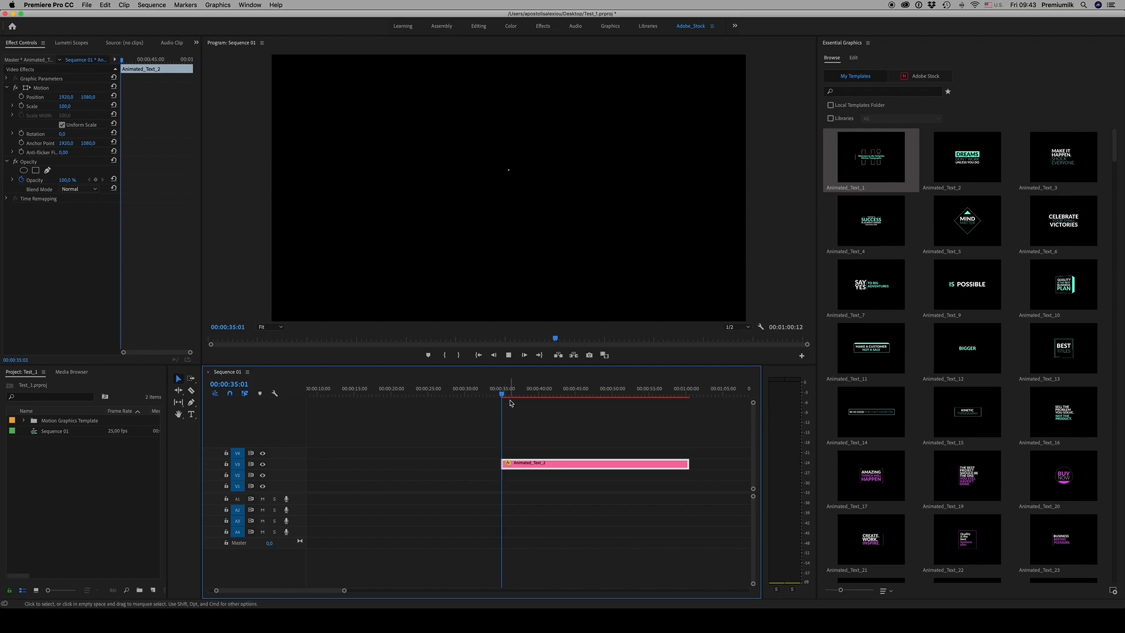
Zoom the timeline out and drag the Animated_Text_2 clip's end much later
left_click_drag(502, 393, 513, 394)
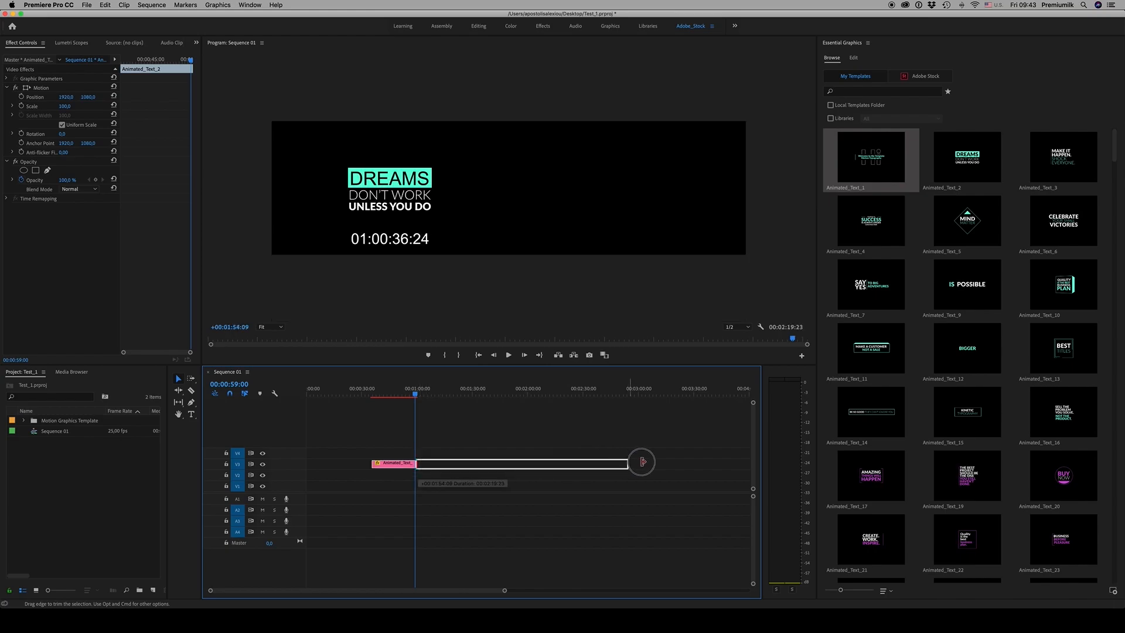
left_click_drag(639, 462, 566, 462)
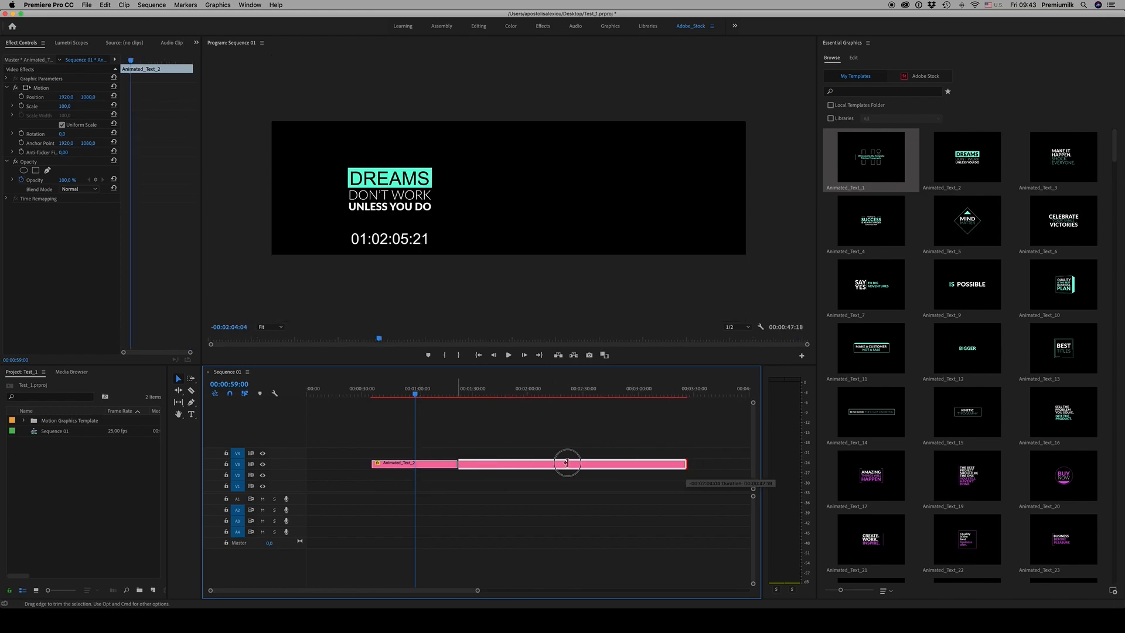